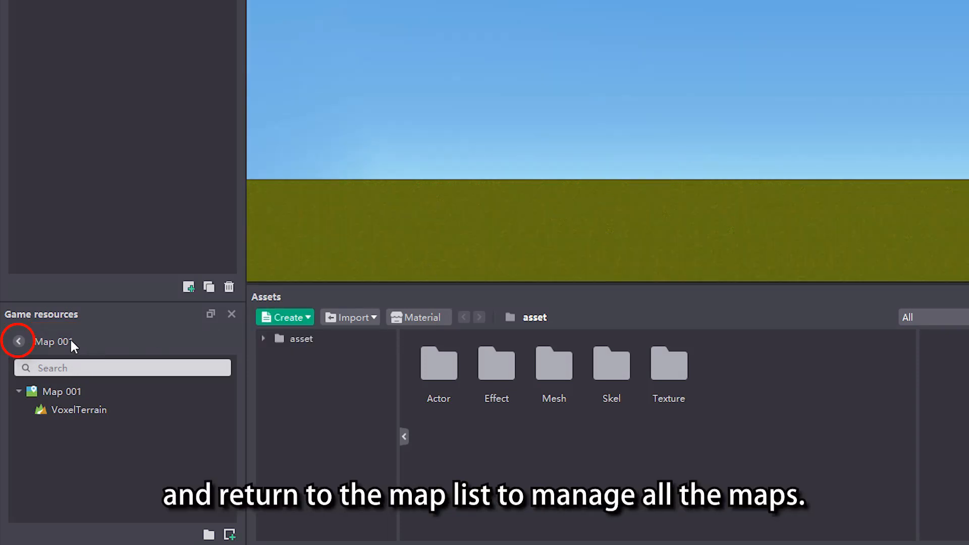
# Return to the map list and create a new map, map002
pyautogui.click(18, 342)
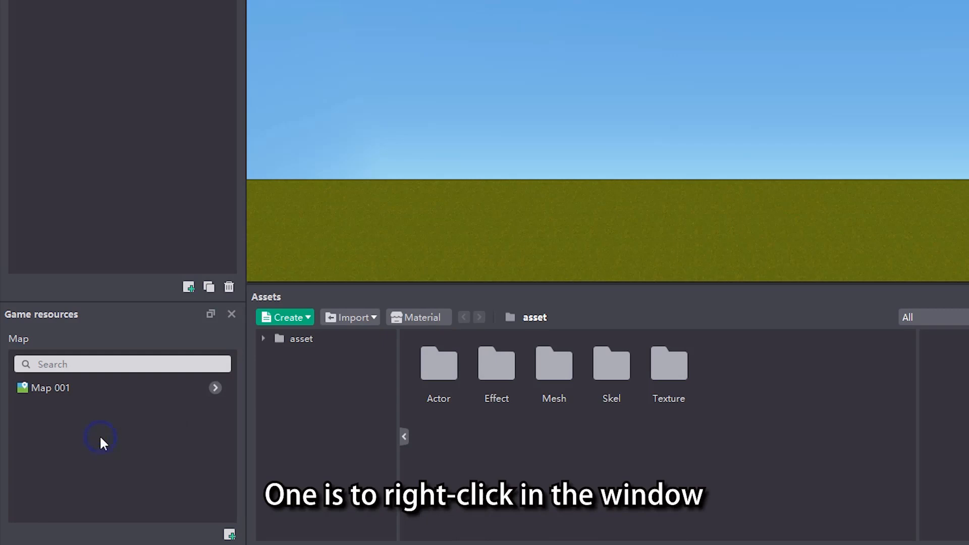
pyautogui.rightClick(101, 437)
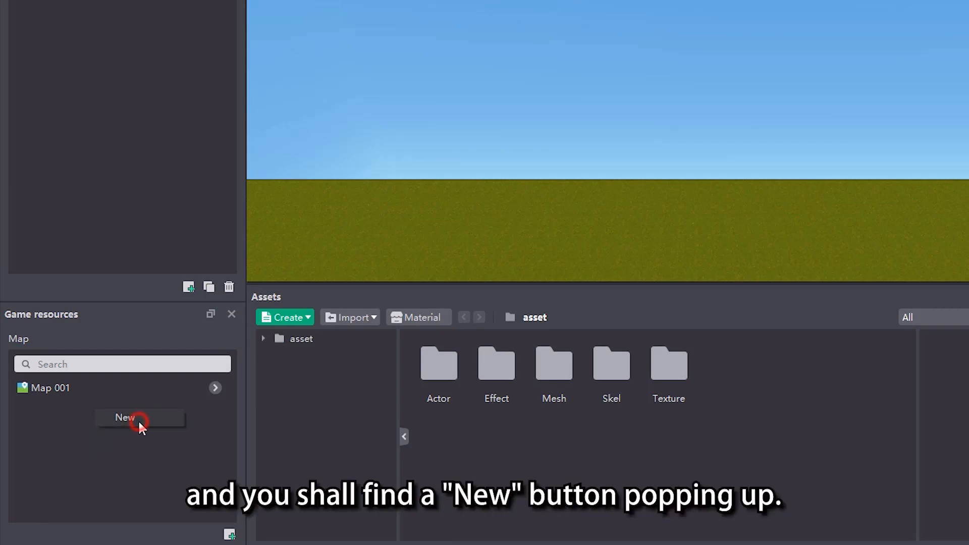
pyautogui.click(124, 418)
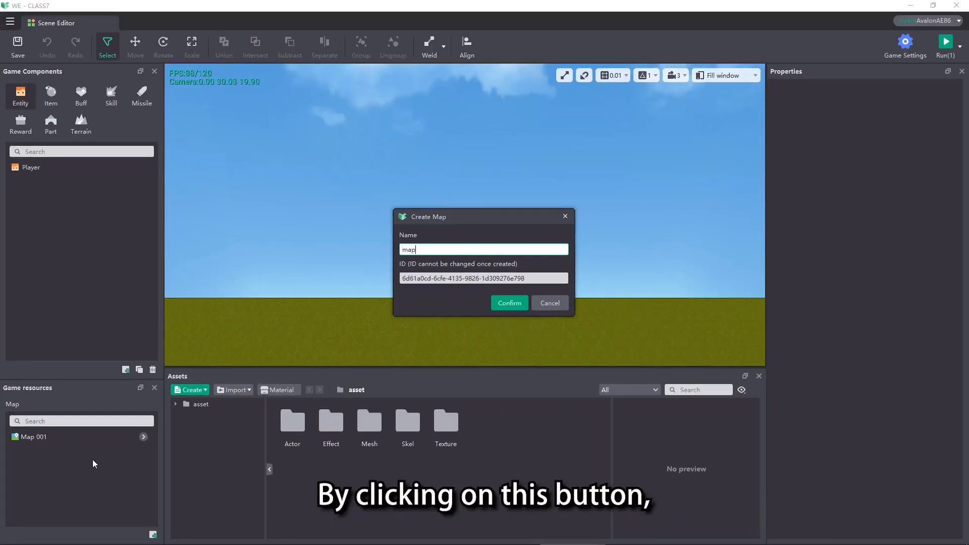
pyautogui.click(509, 303)
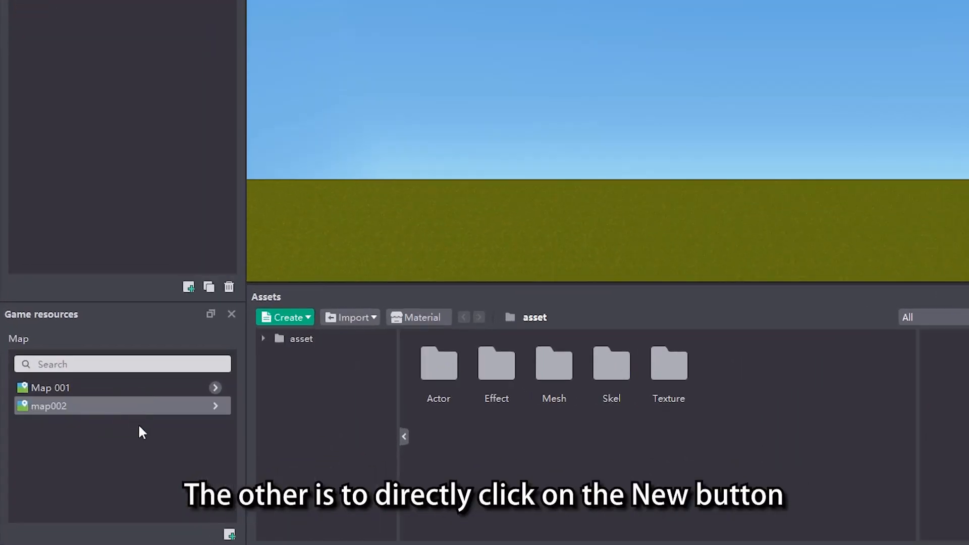
pyautogui.moveTo(231, 534)
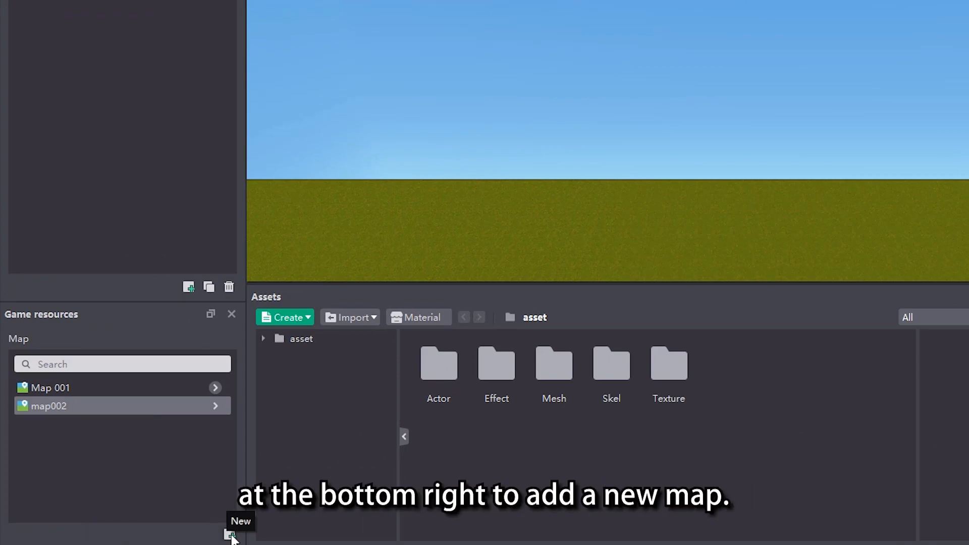
# Create another new map named map003
pyautogui.click(231, 534)
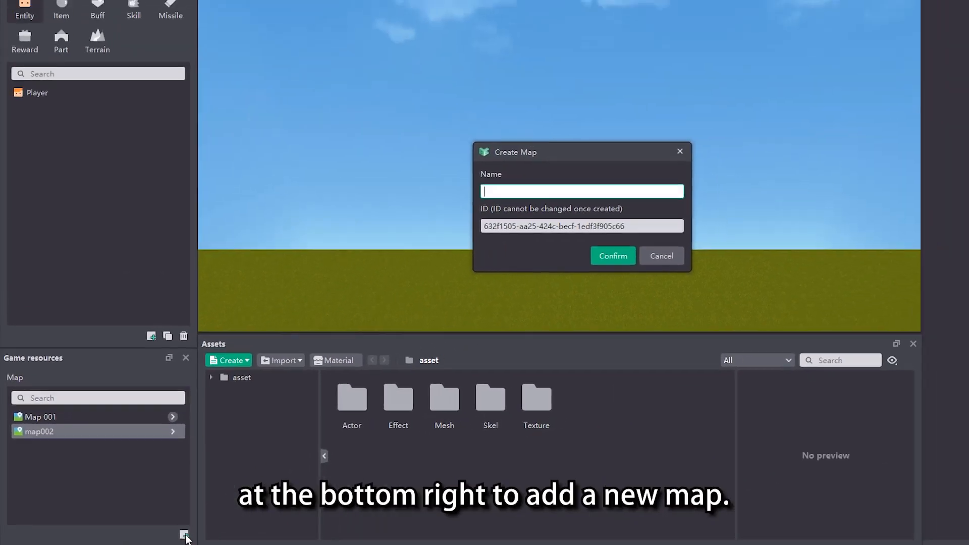
pyautogui.write('map003')
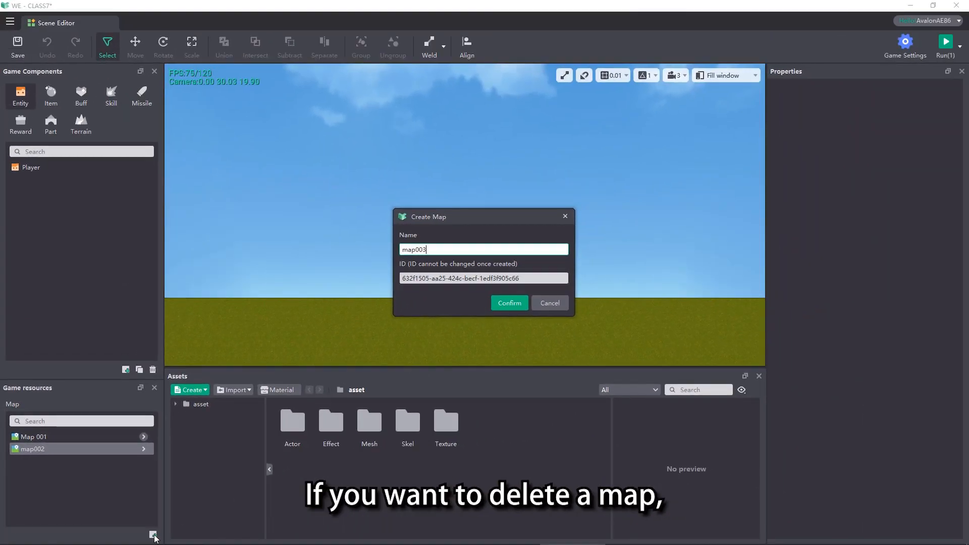
pyautogui.click(509, 303)
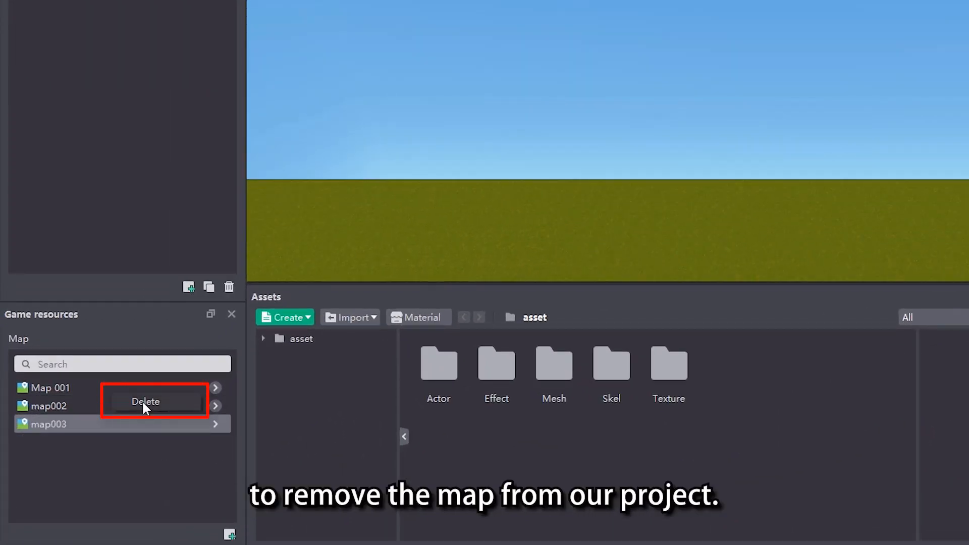
# Delete map003 and confirm the warning
pyautogui.click(146, 401)
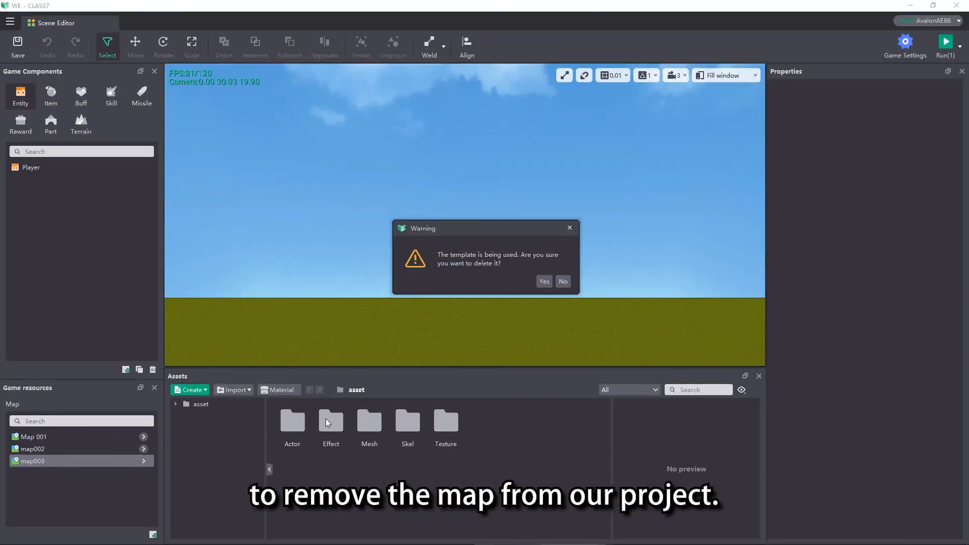
pyautogui.click(543, 282)
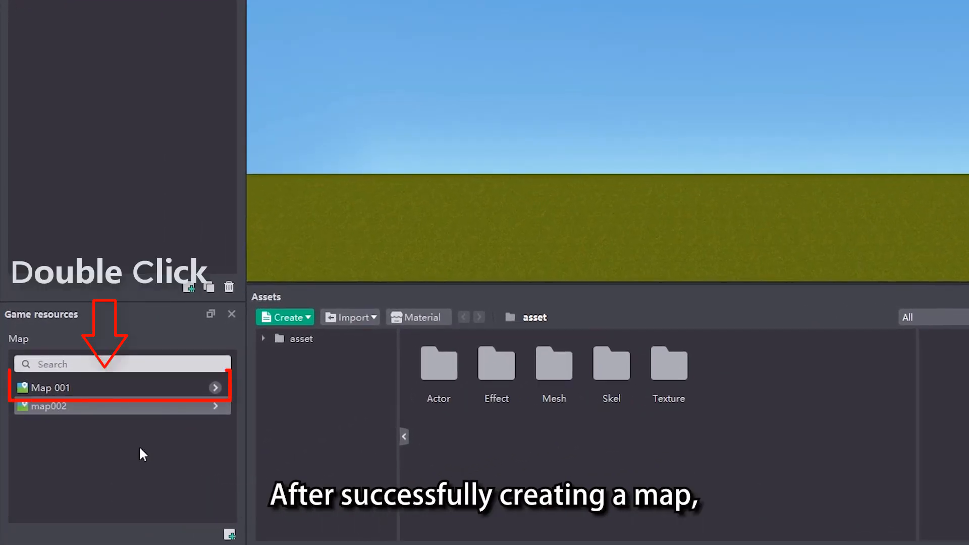
# Open Map 001 and show its Properties with name and death boundaries
pyautogui.doubleClick(52, 388)
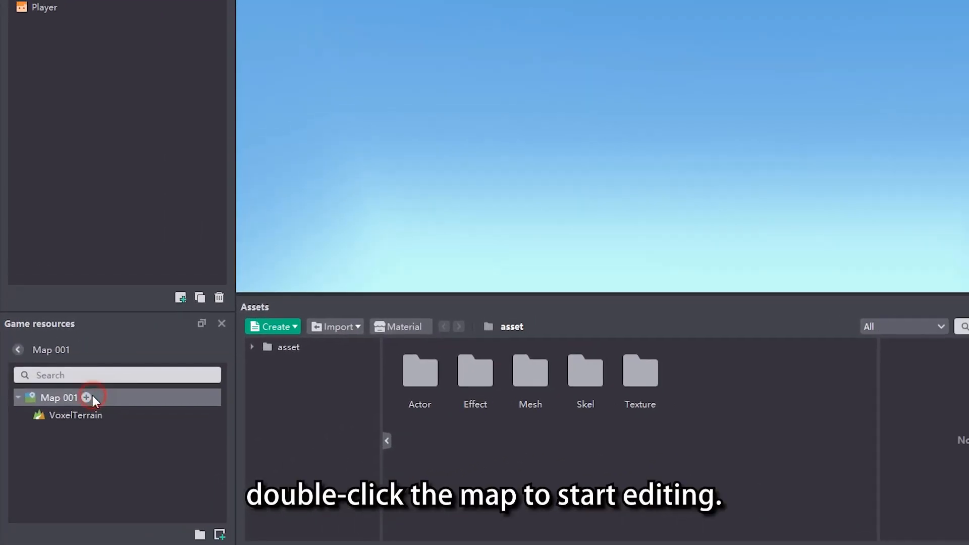
pyautogui.doubleClick(58, 398)
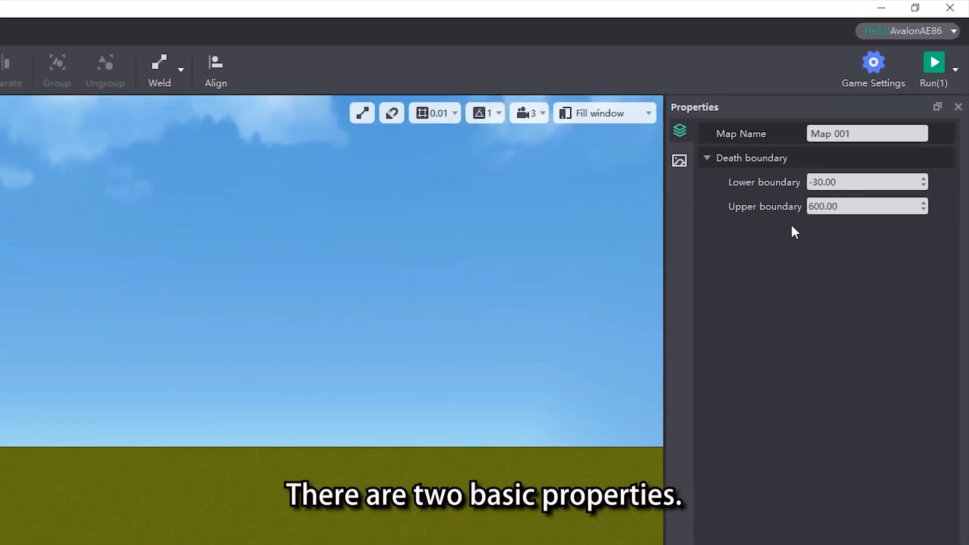
pyautogui.moveTo(680, 130)
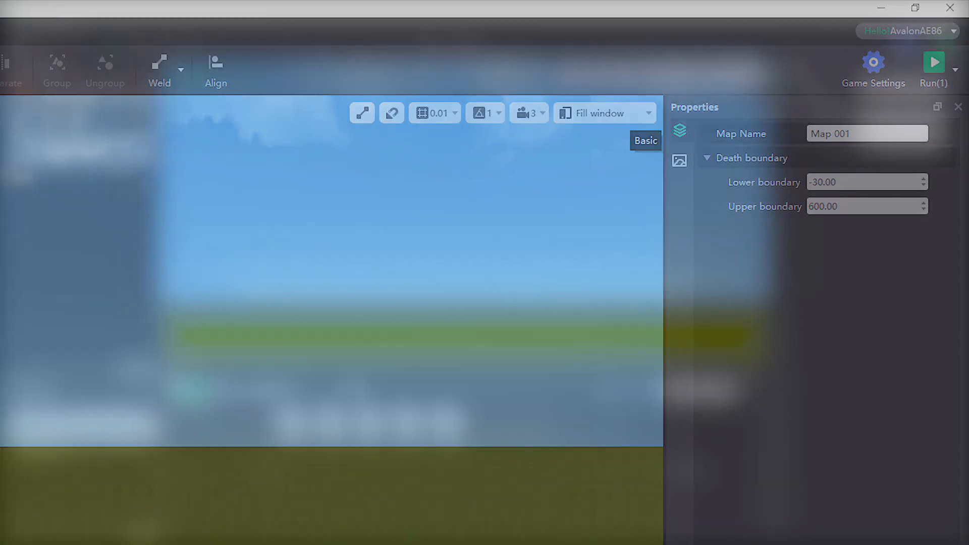
# Set Map 001's lower death boundary to 2 and upper boundary to 10
pyautogui.click(934, 60)
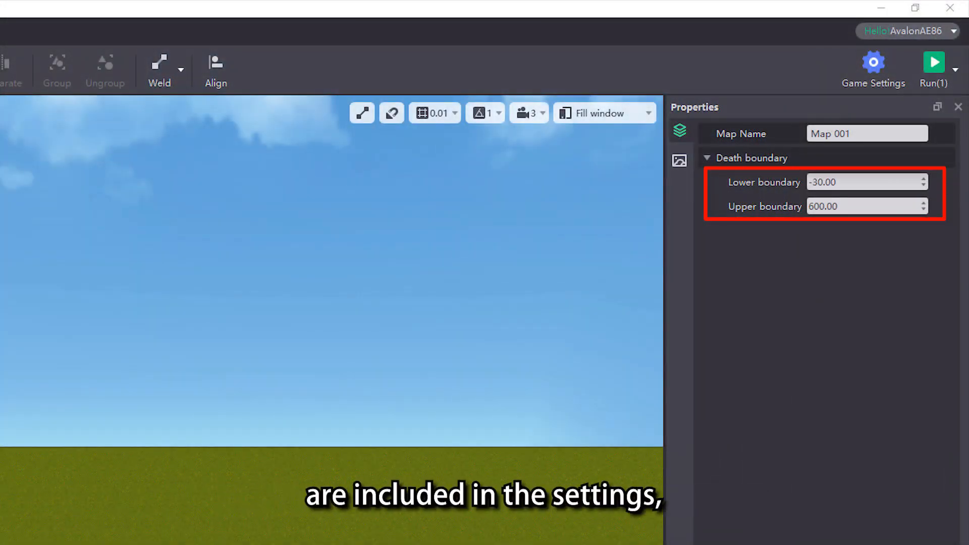
pyautogui.click(866, 182)
pyautogui.write('2')
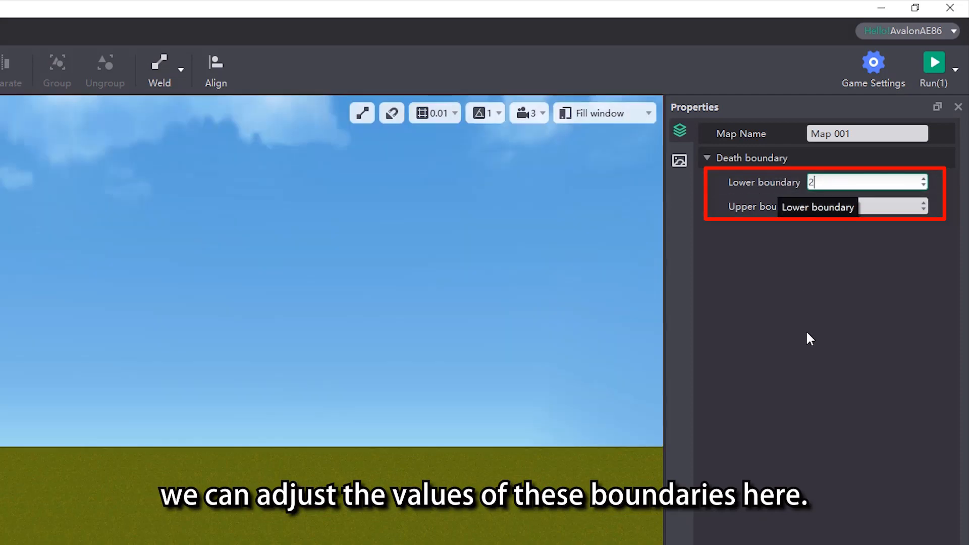
pyautogui.click(860, 206)
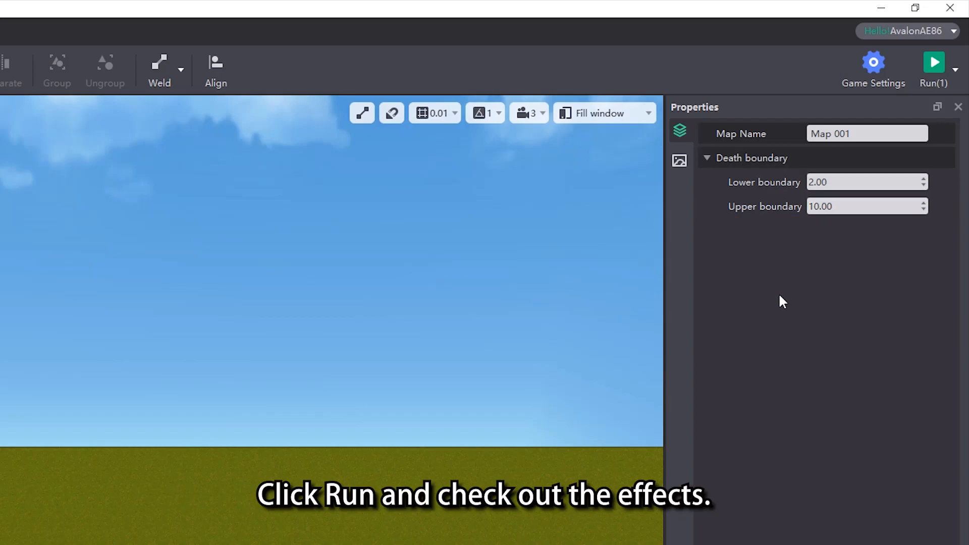
# Run Map 001 as a test game to check the death boundaries
pyautogui.click(934, 62)
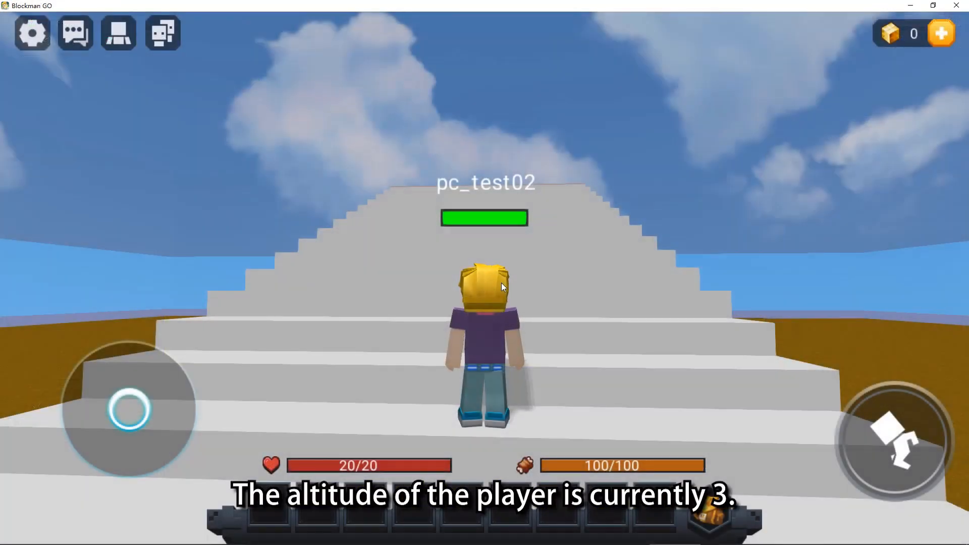
pyautogui.moveTo(524, 322)
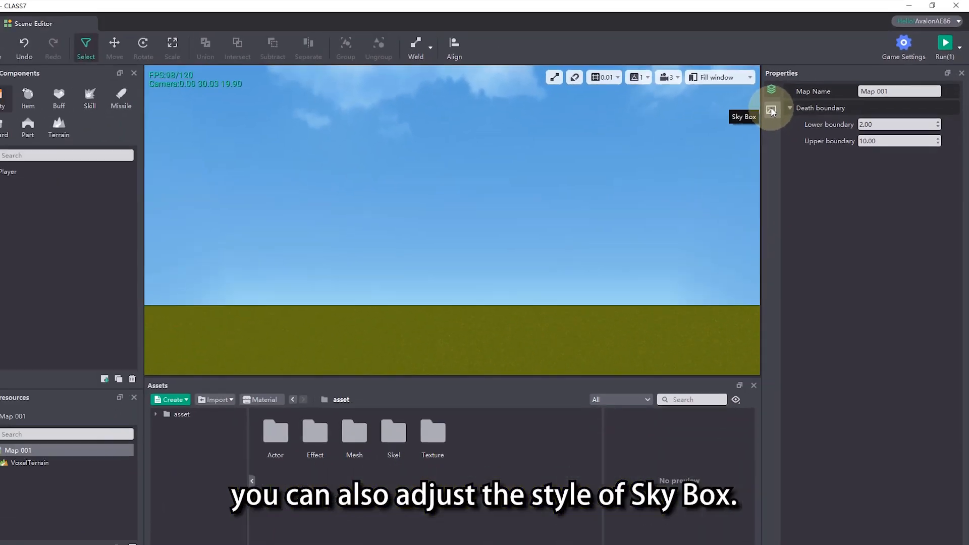
# Show Map 001's Sky Box settings listing the six Sky03 textures
pyautogui.click(772, 109)
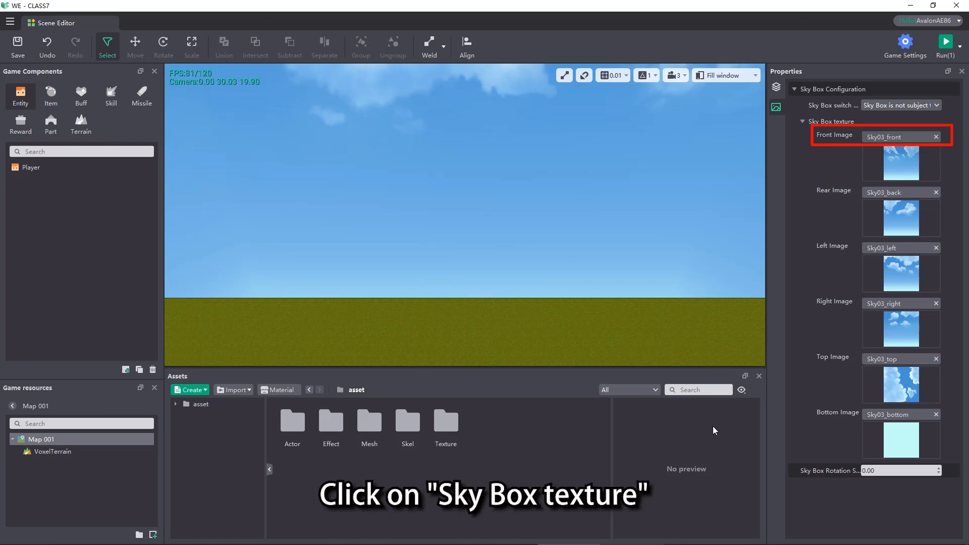
# Set the front sky image to Sky03_front.png from the Night texture set
pyautogui.click(897, 137)
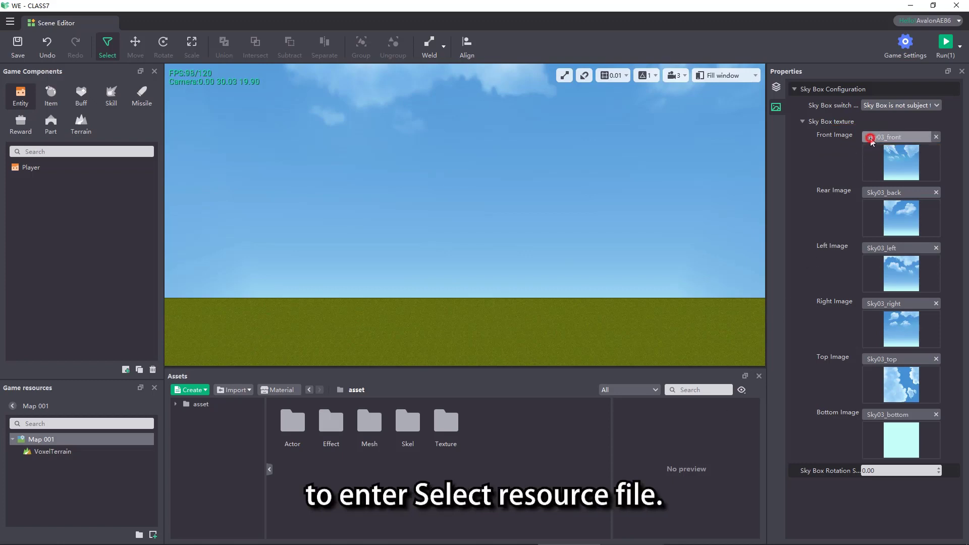
pyautogui.click(872, 136)
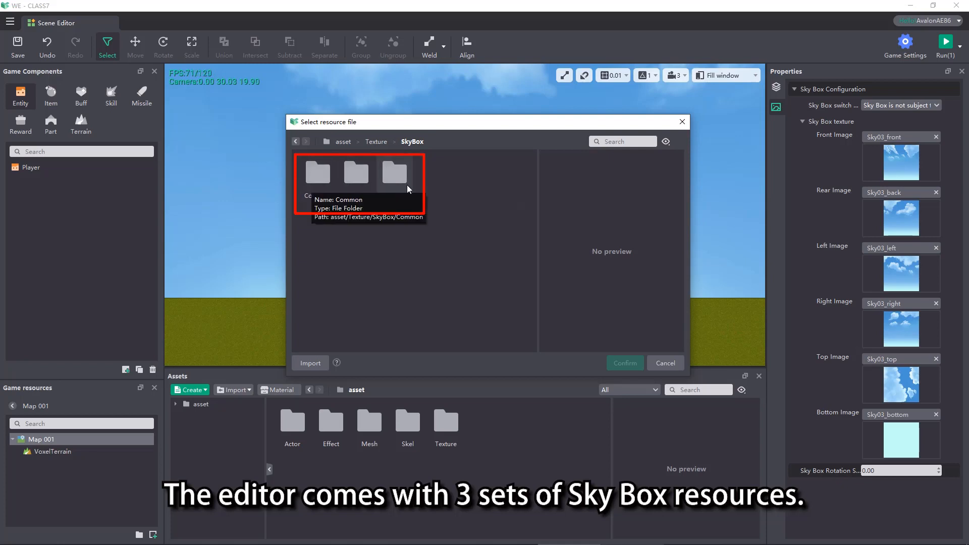
pyautogui.moveTo(394, 180)
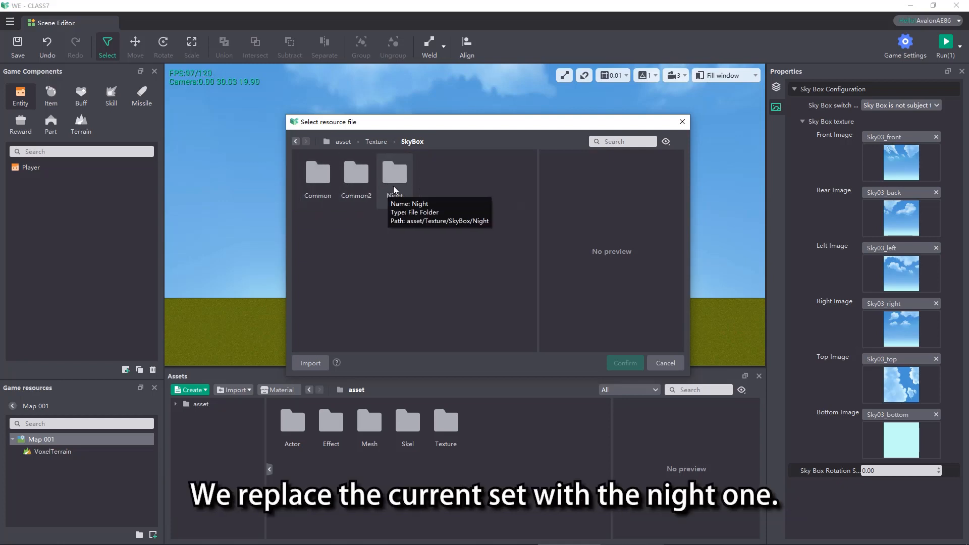
pyautogui.doubleClick(393, 173)
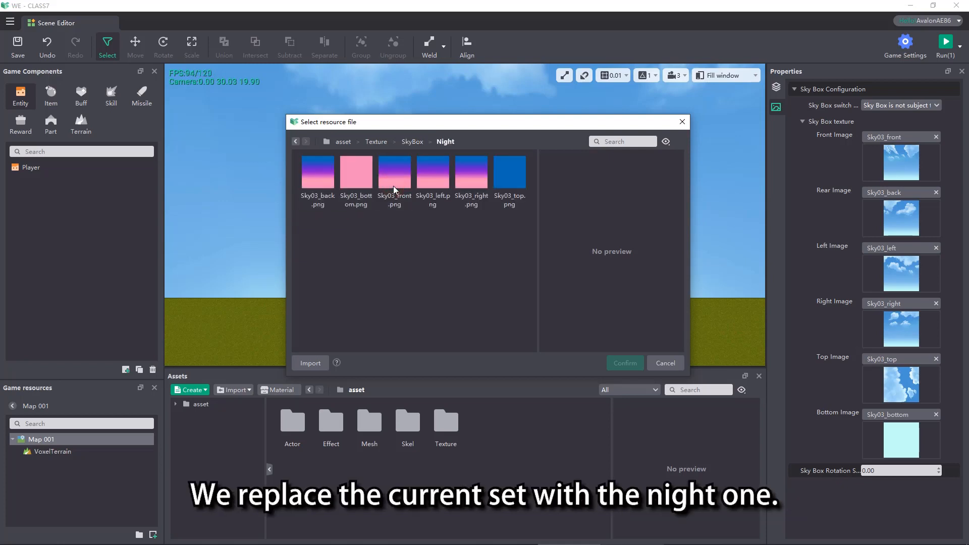
pyautogui.click(624, 363)
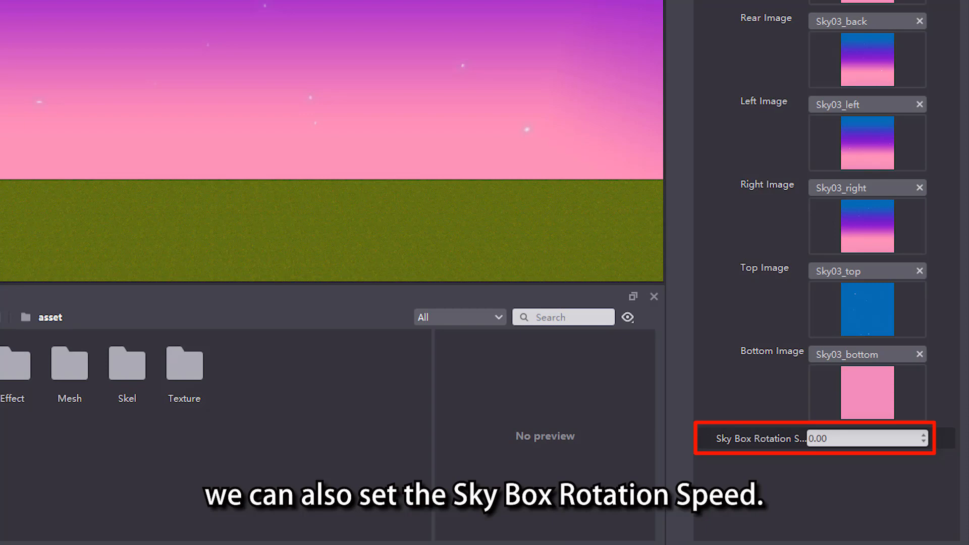
# Set the sky box rotation speed to 5
pyautogui.click(866, 438)
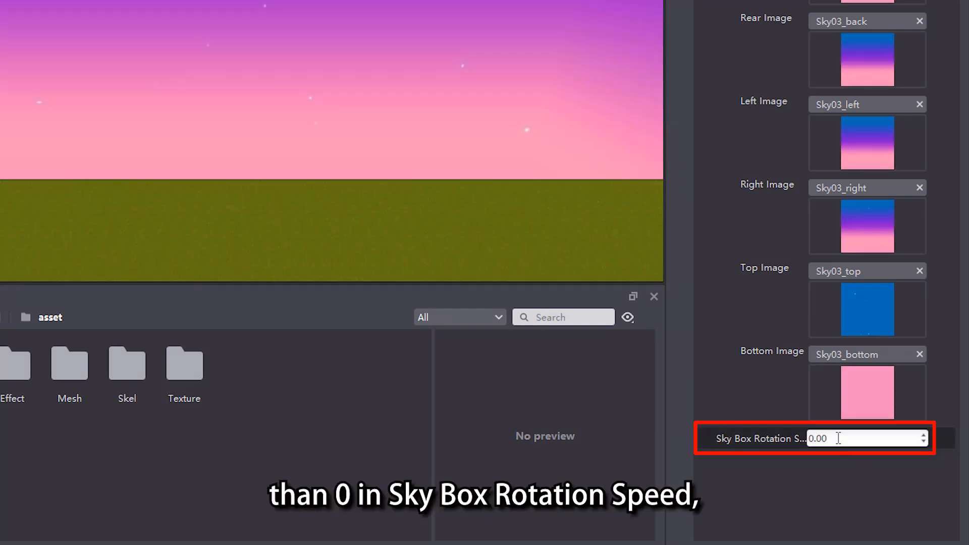
pyautogui.write('5')
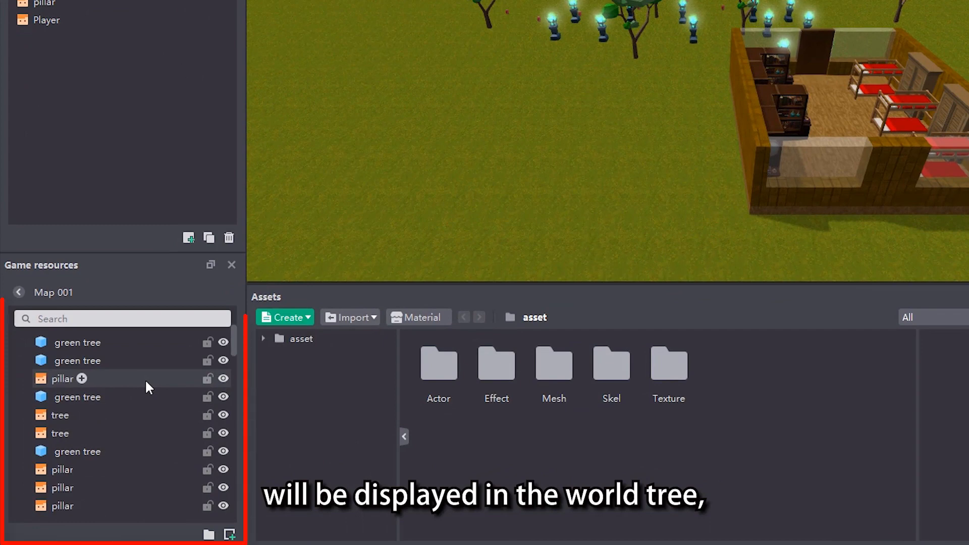
pyautogui.scroll(-3)
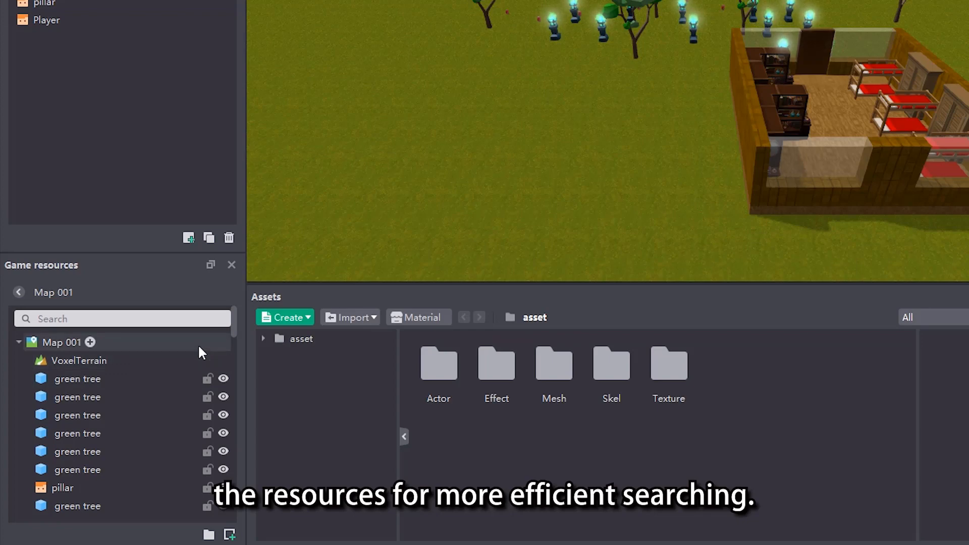
pyautogui.moveTo(234, 369)
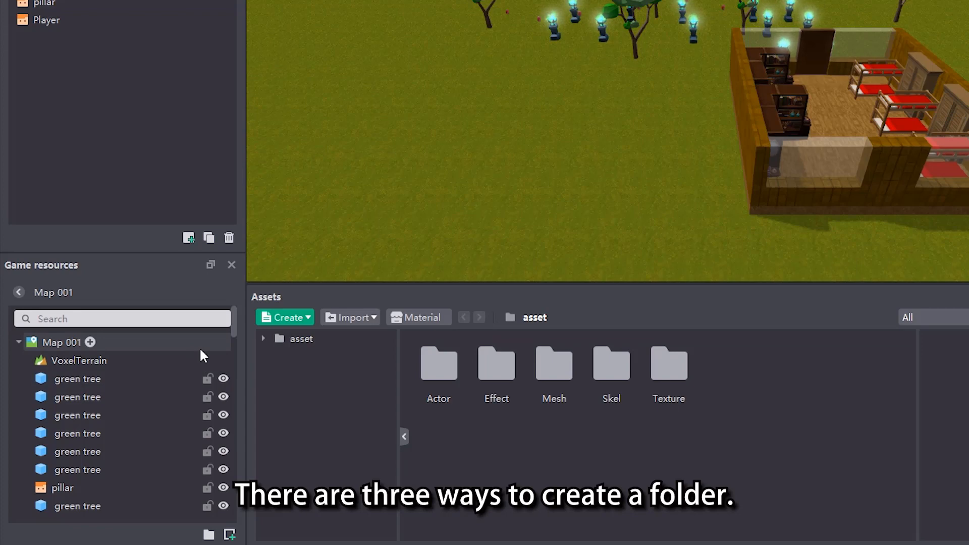
pyautogui.moveTo(209, 534)
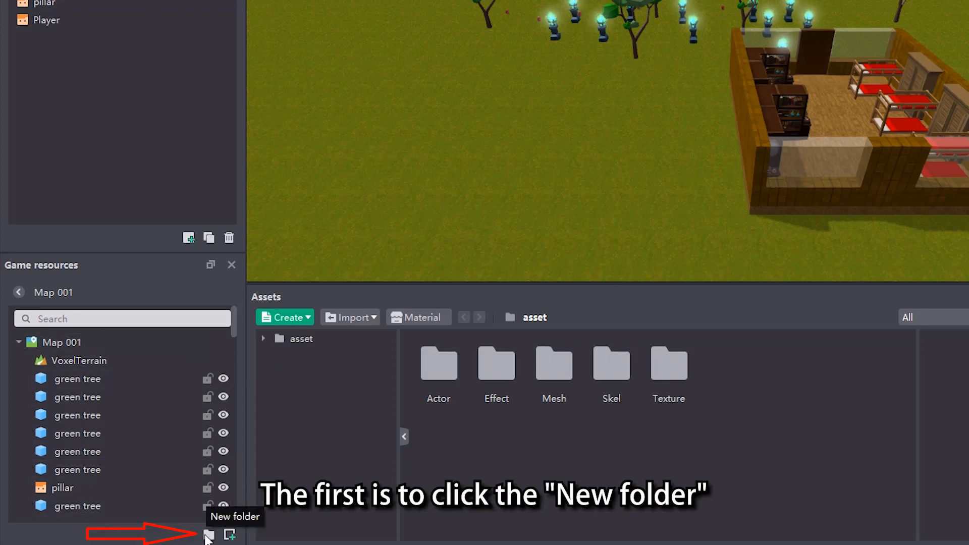
# Add Folder0, Folder1 and Folder2 to Map 001's world tree
pyautogui.click(229, 535)
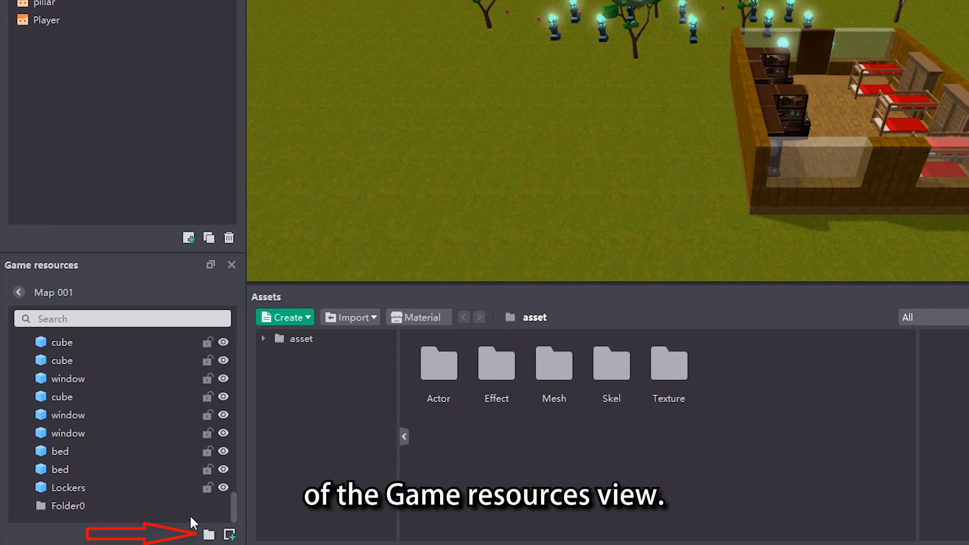
pyautogui.click(67, 506)
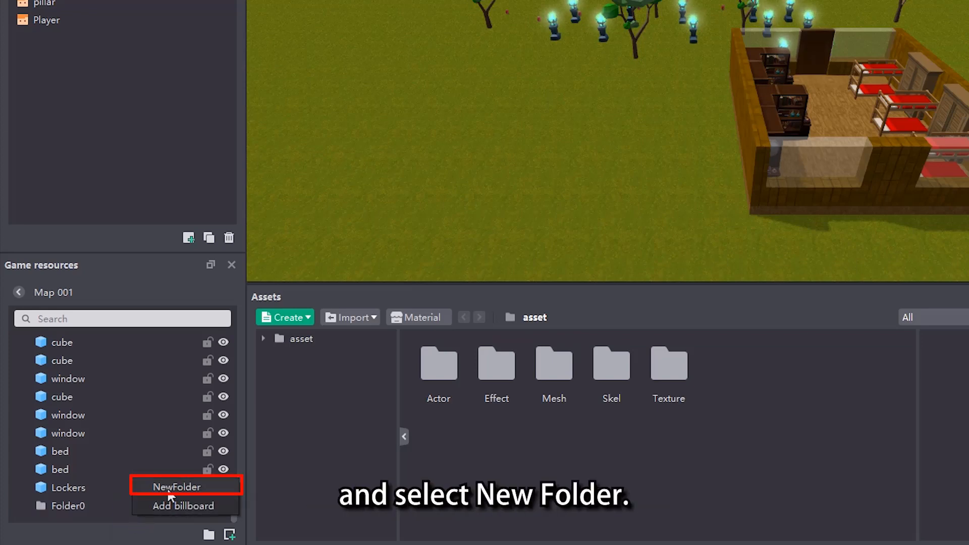
pyautogui.click(177, 487)
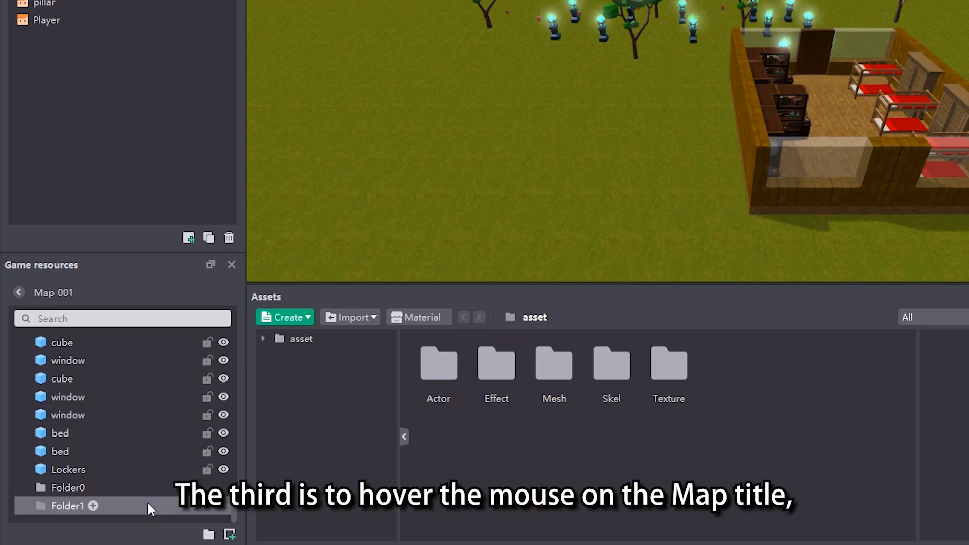
pyautogui.click(20, 342)
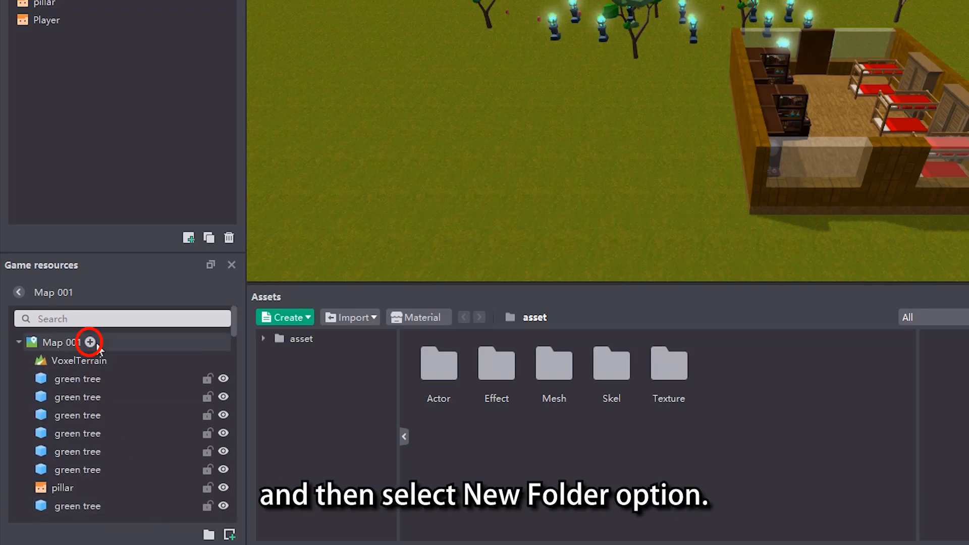
pyautogui.click(90, 342)
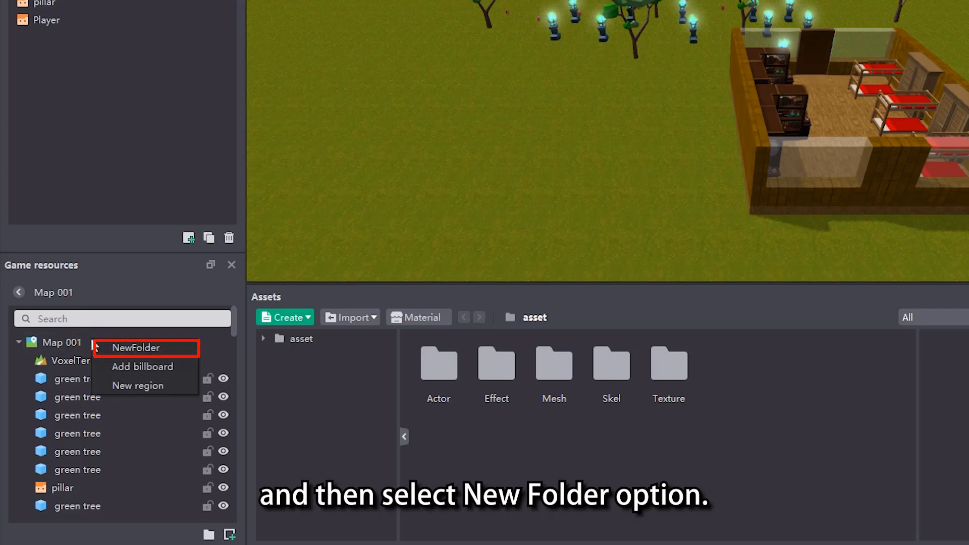
pyautogui.click(136, 347)
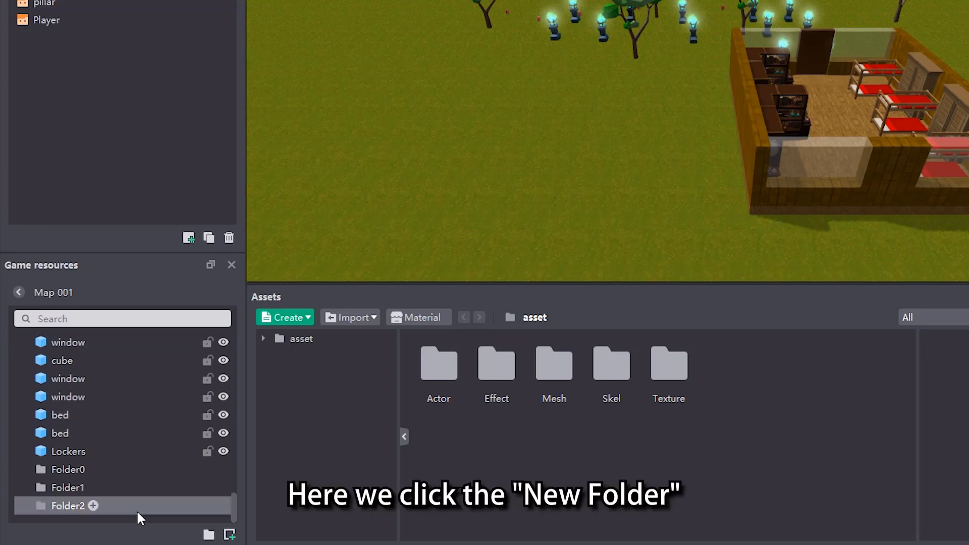
# Create another folder and start naming it cube
pyautogui.click(229, 535)
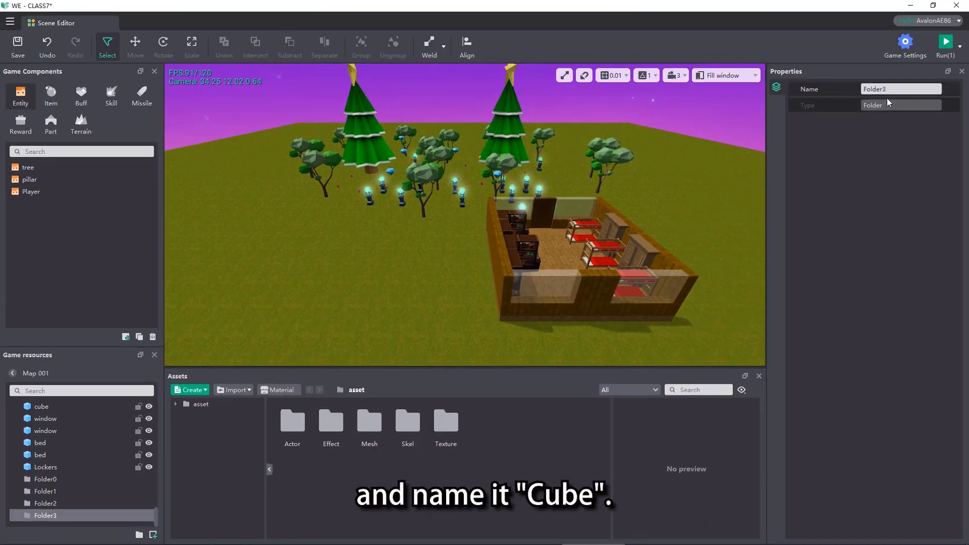
pyautogui.write('cube')
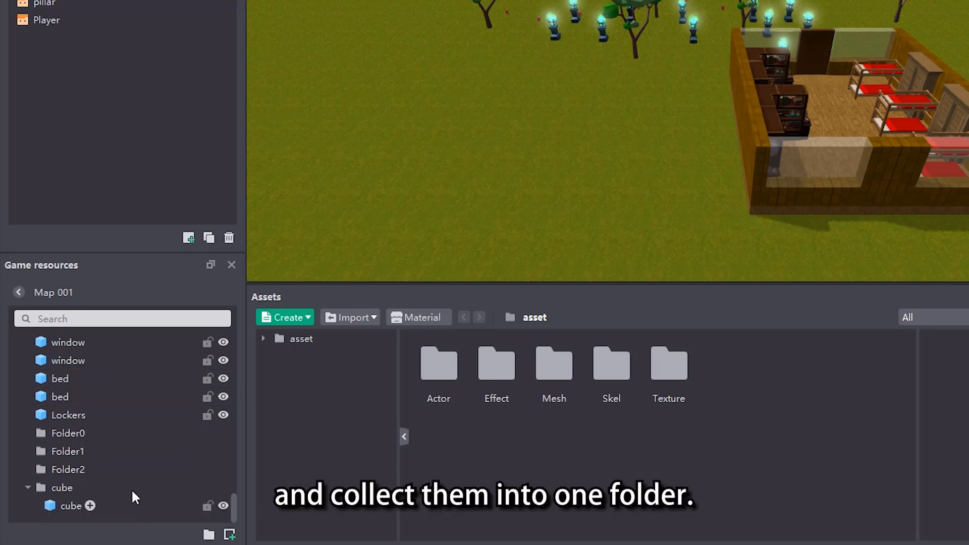
pyautogui.click(62, 487)
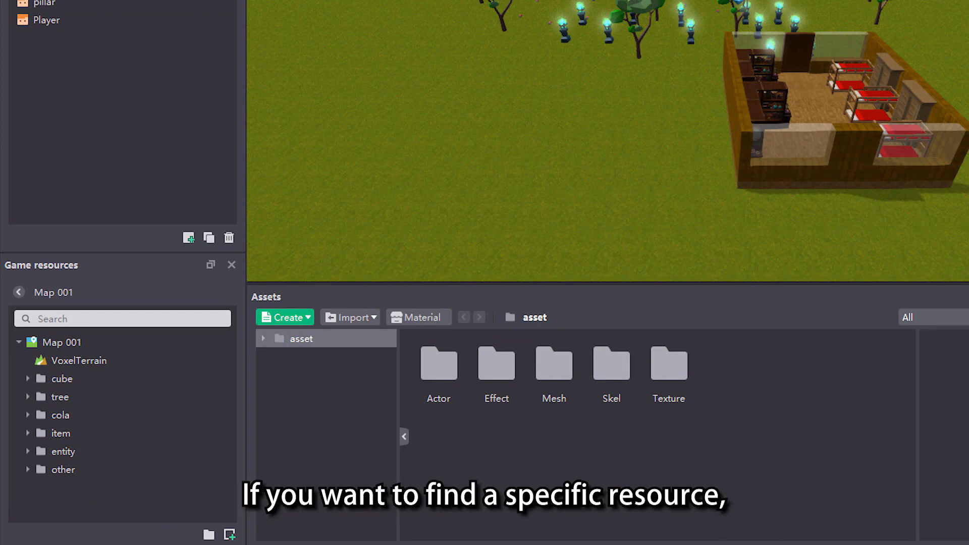
# Search the world tree for 'tree', then clear the search results
pyautogui.click(104, 319)
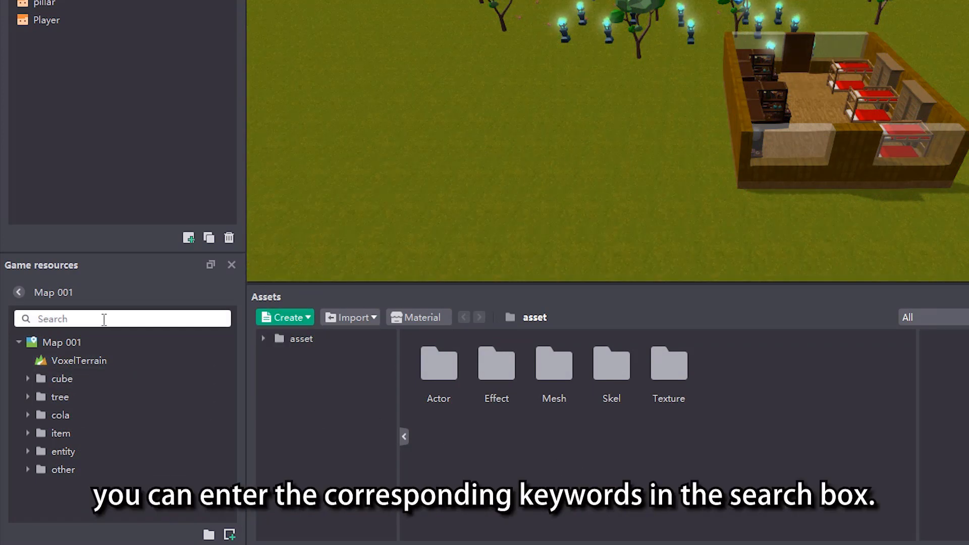
pyautogui.write('t')
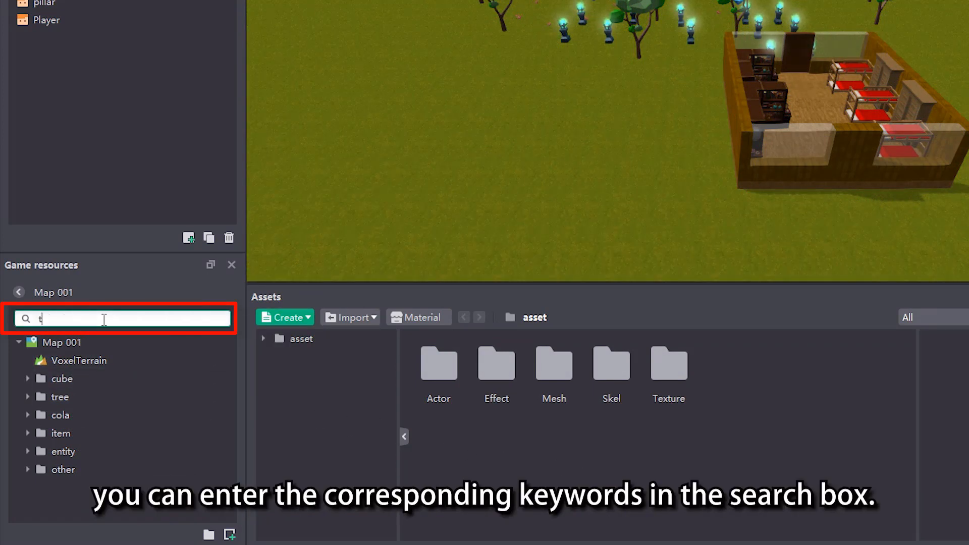
pyautogui.write('ree')
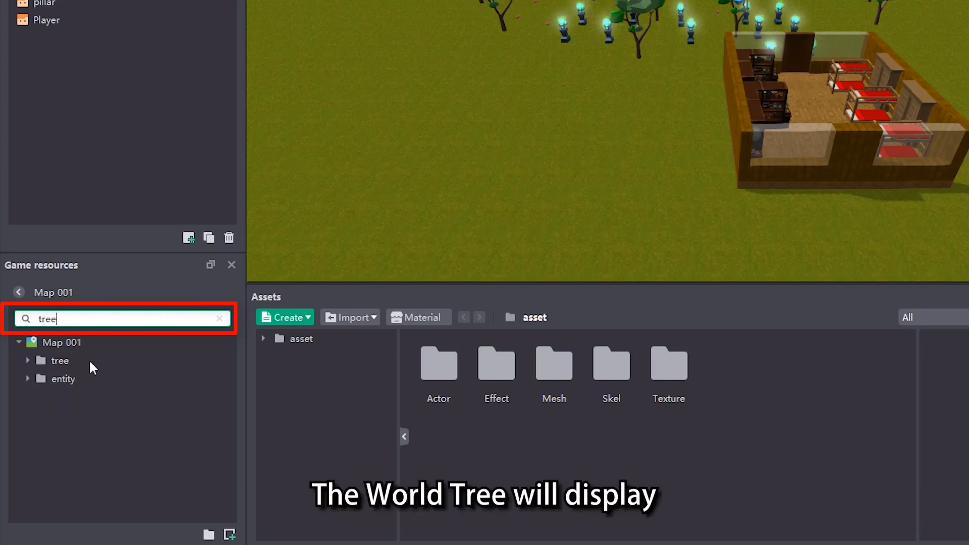
pyautogui.click(220, 319)
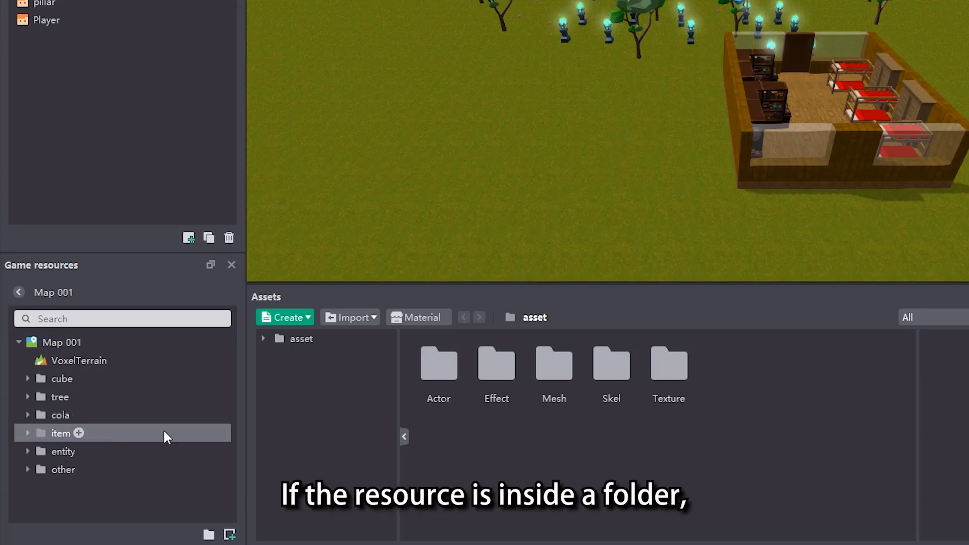
# Search 'cube' and expand the cube folder to reveal its seven resources
pyautogui.click(122, 319)
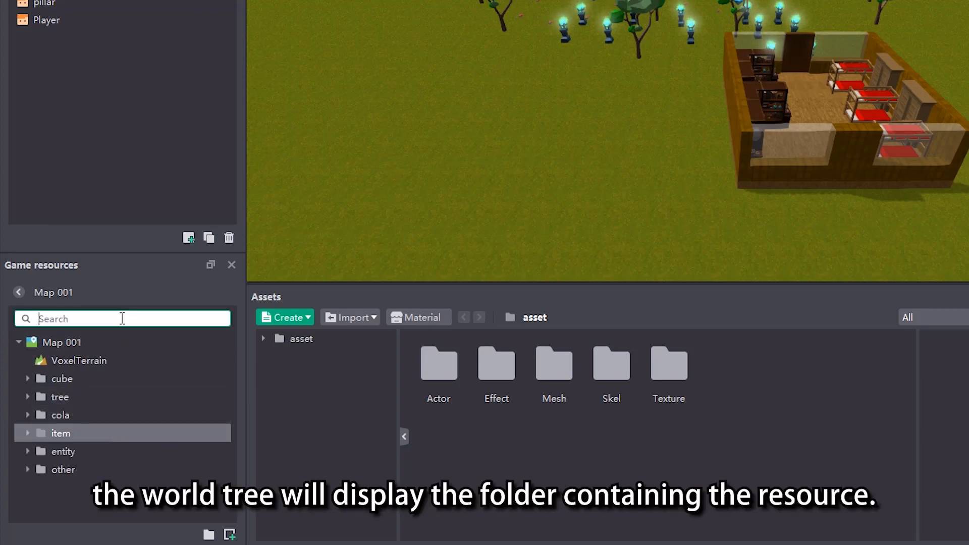
pyautogui.write('cube')
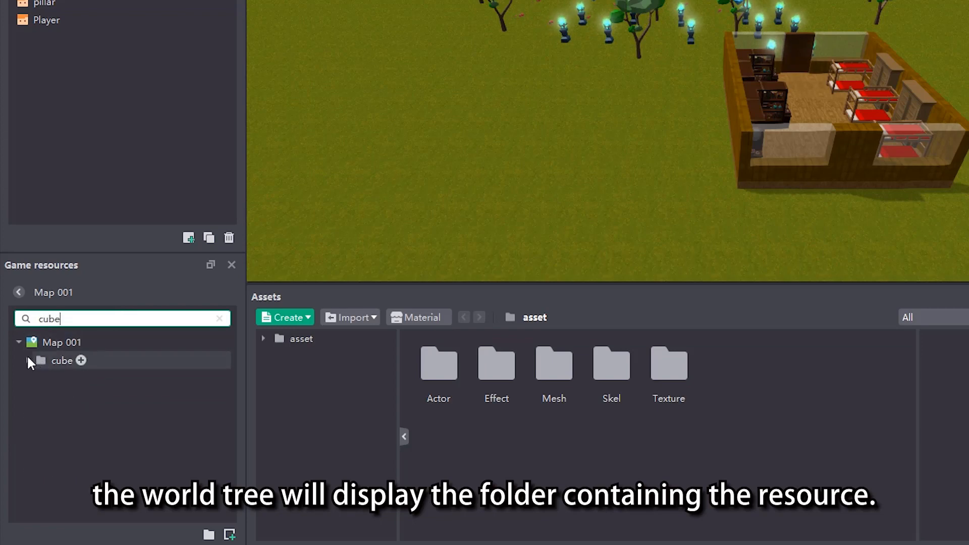
pyautogui.click(29, 360)
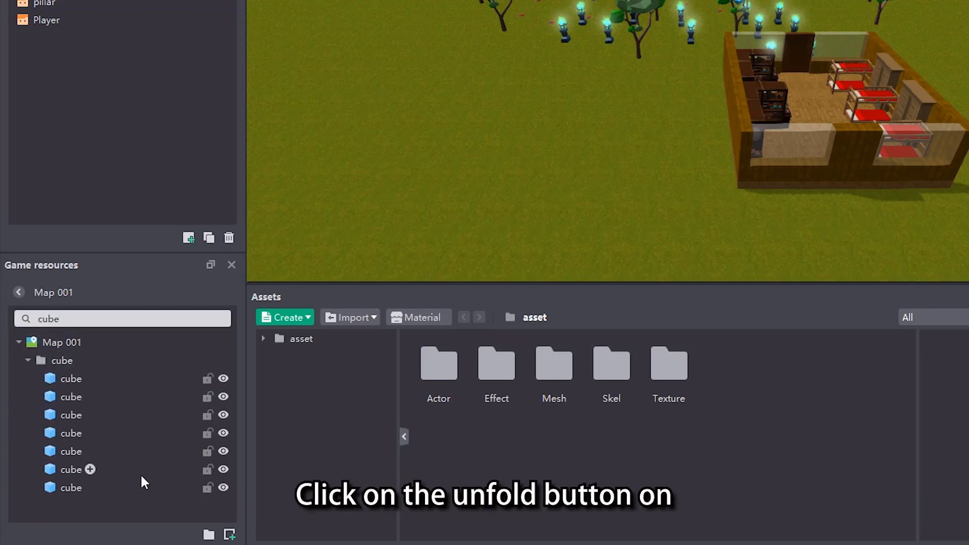
pyautogui.click(28, 361)
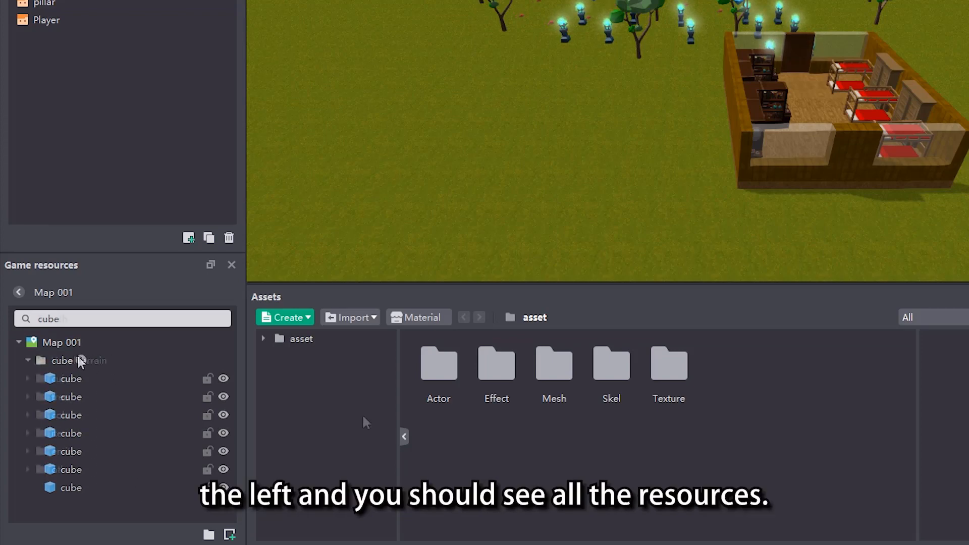